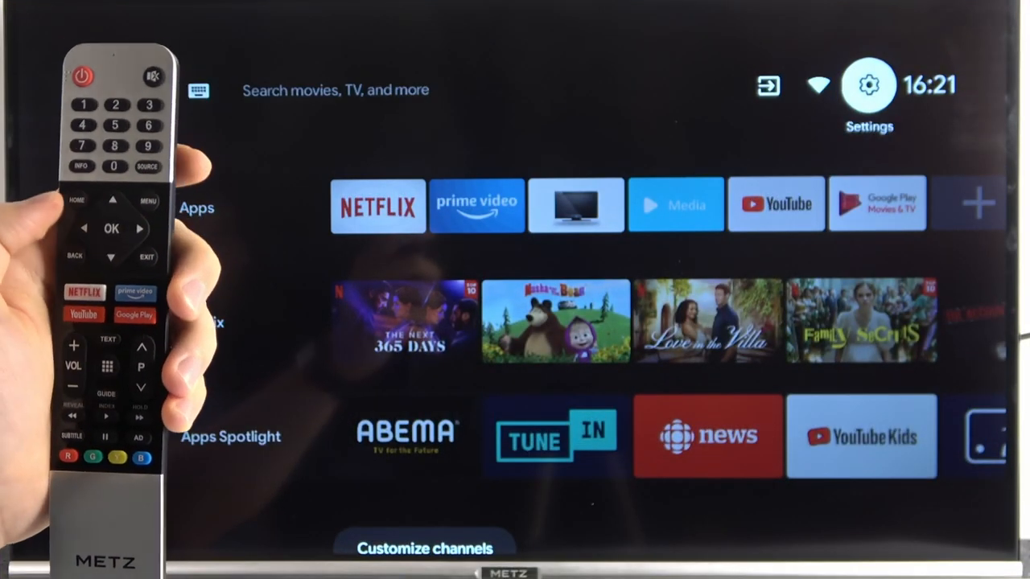
Step: Open the gear Settings panel from the home screen and scroll down its options
click(869, 84)
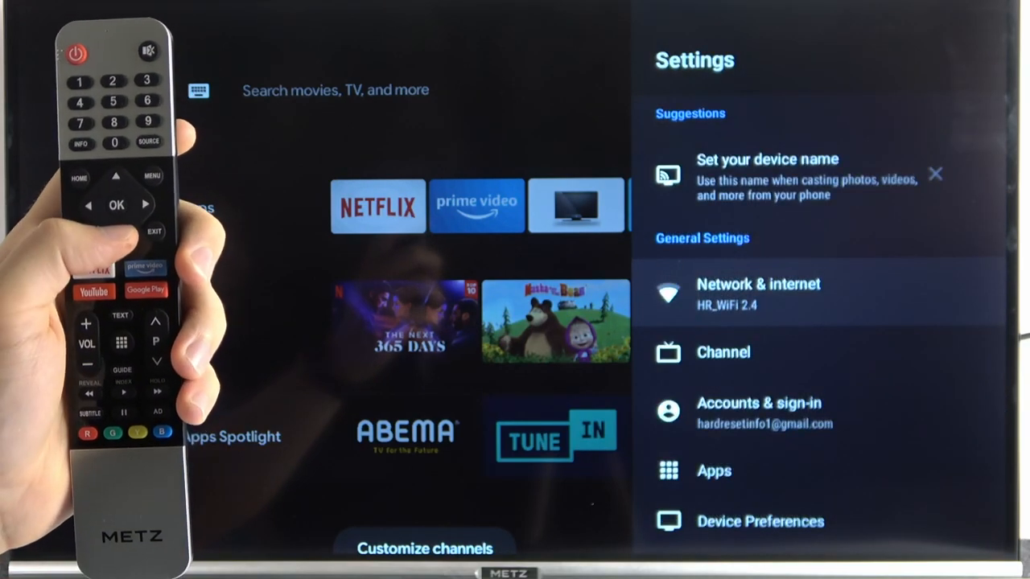
scroll(down, 3)
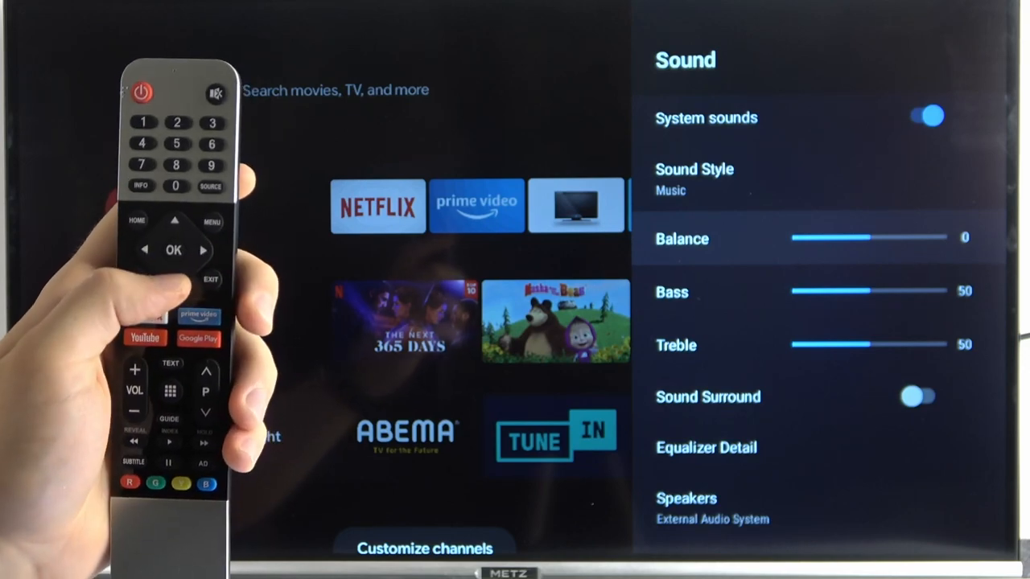
Step: Scroll the Sound settings down past Balance, Bass and Treble to Digital Output
scroll(down, 3)
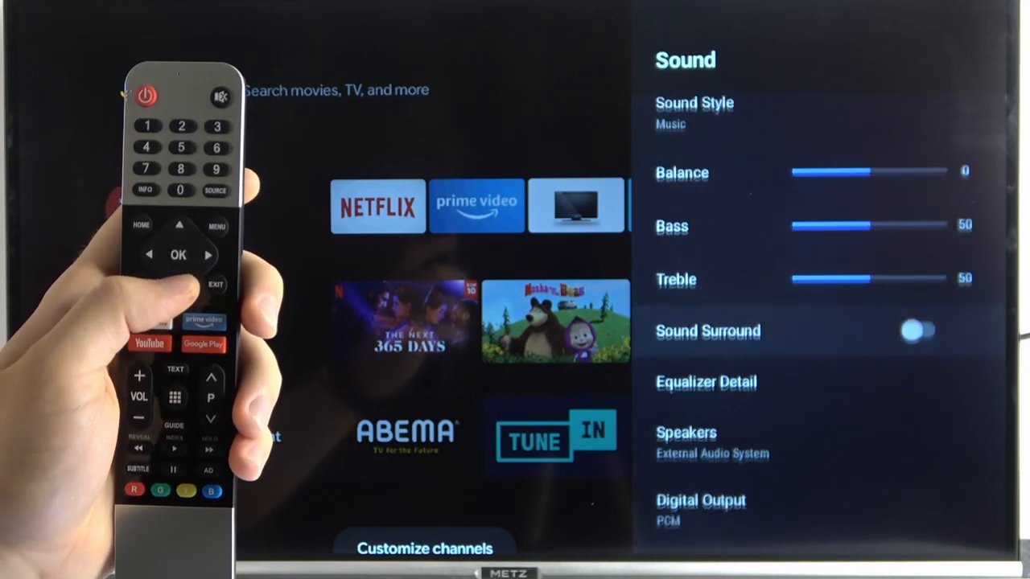